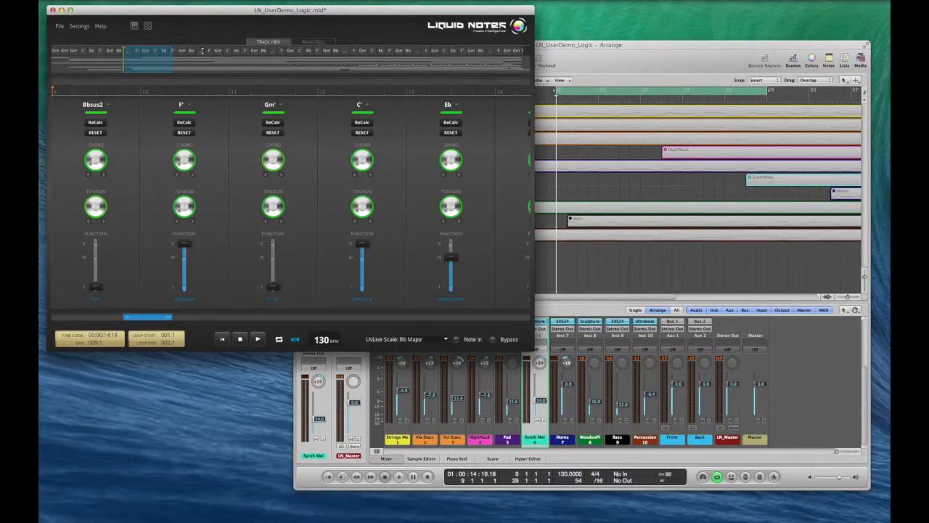
- In Liquid Notes settings, toggle MIDI clock listening off and back on, then close settings
{"action": "left_click", "coordinate": [78, 26]}
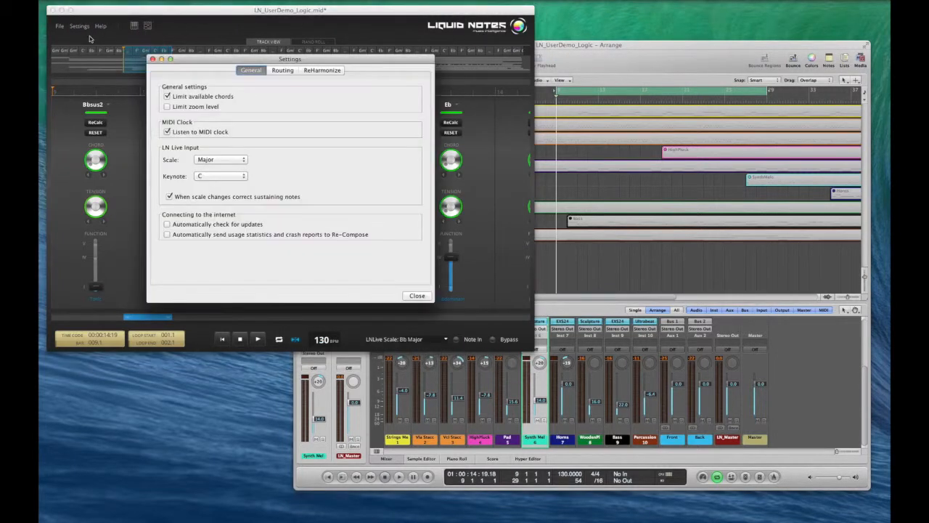
{"action": "mouse_move", "coordinate": [211, 132]}
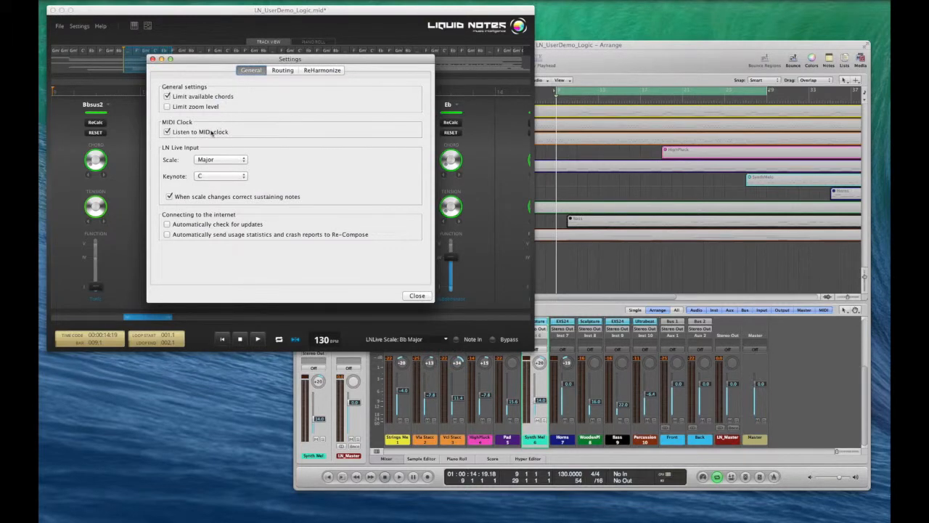
{"action": "left_click", "coordinate": [167, 131]}
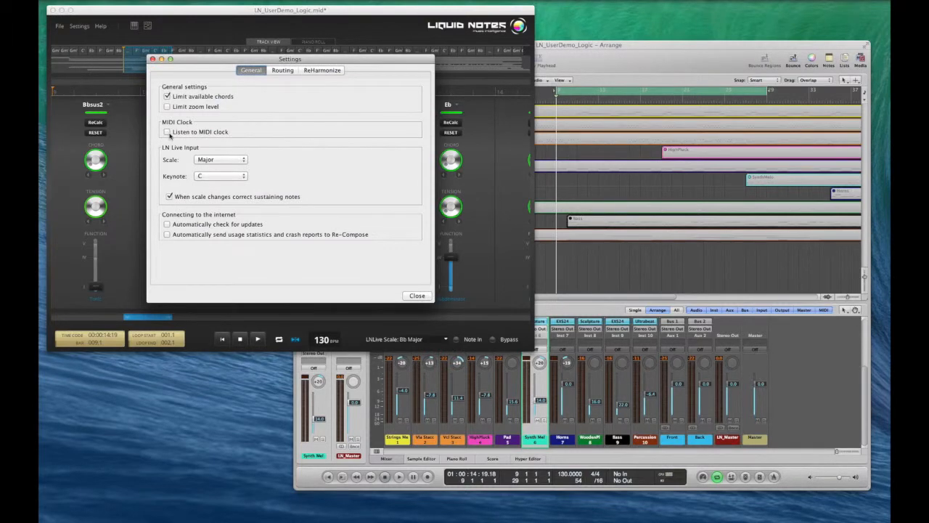
{"action": "left_click", "coordinate": [167, 132]}
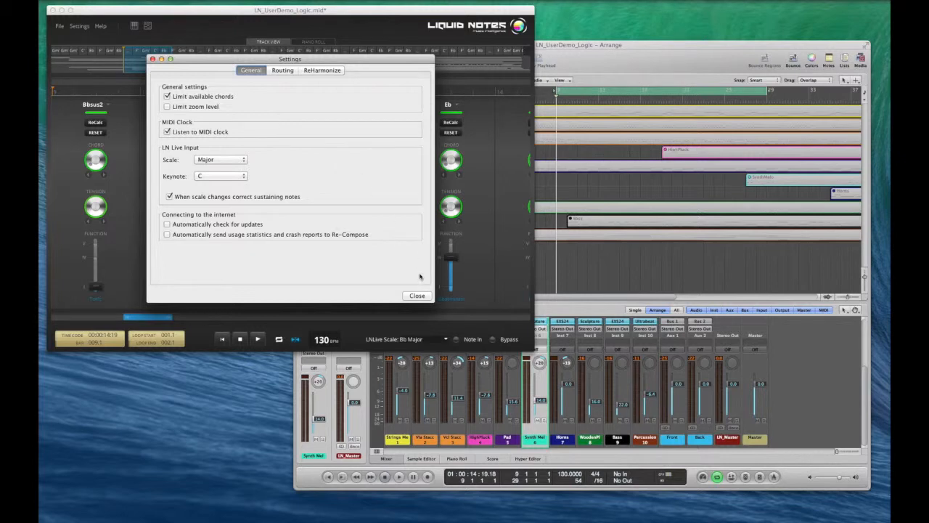
{"action": "left_click", "coordinate": [417, 295]}
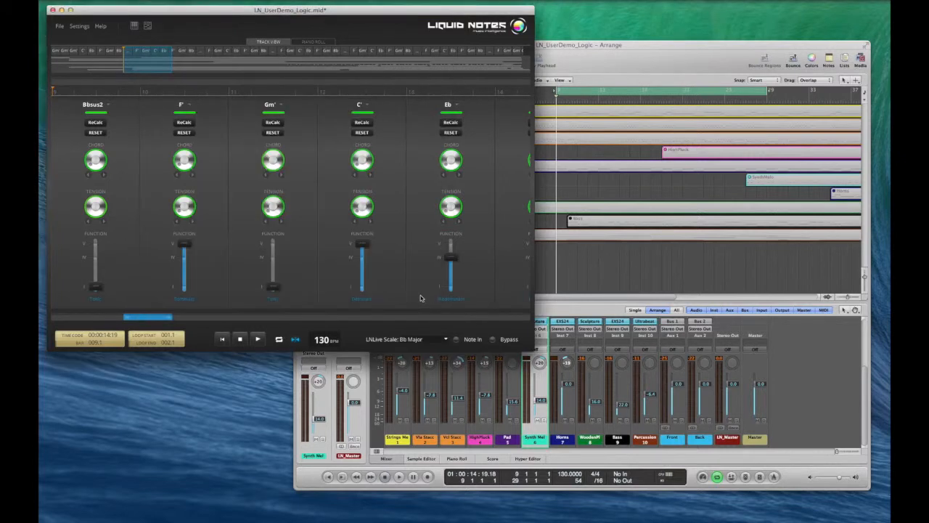
{"action": "mouse_move", "coordinate": [488, 196]}
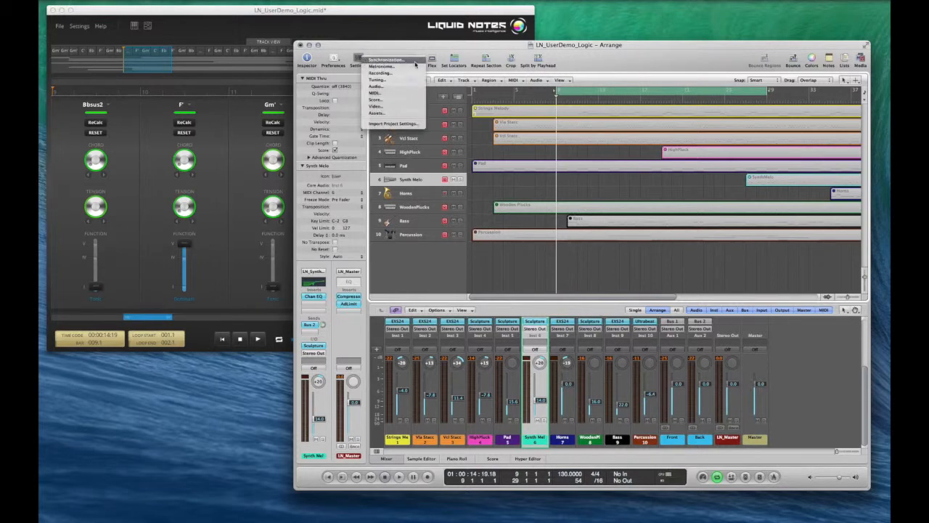
- Enable MIDI clock Destination 1 set to IAC-Treiber Bus 1 in Logic's Synchronization settings
{"action": "left_click", "coordinate": [386, 60]}
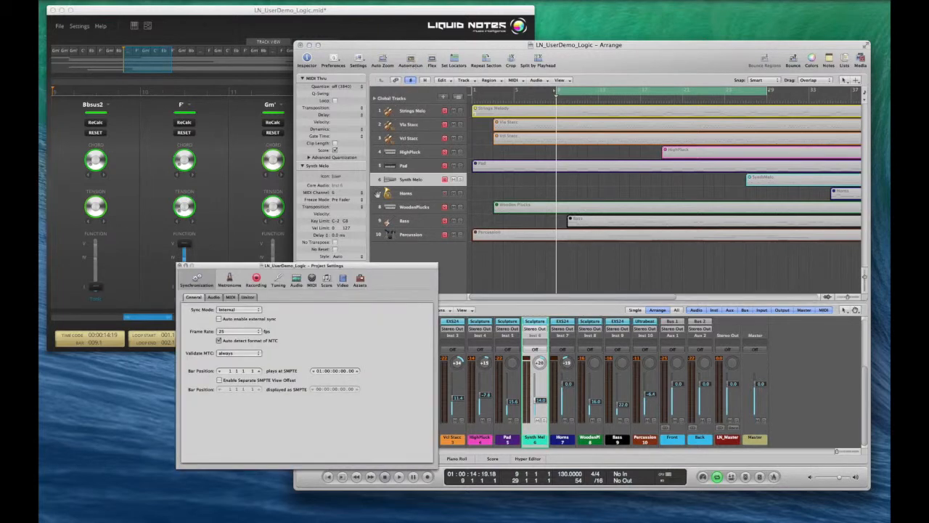
{"action": "left_click", "coordinate": [231, 298]}
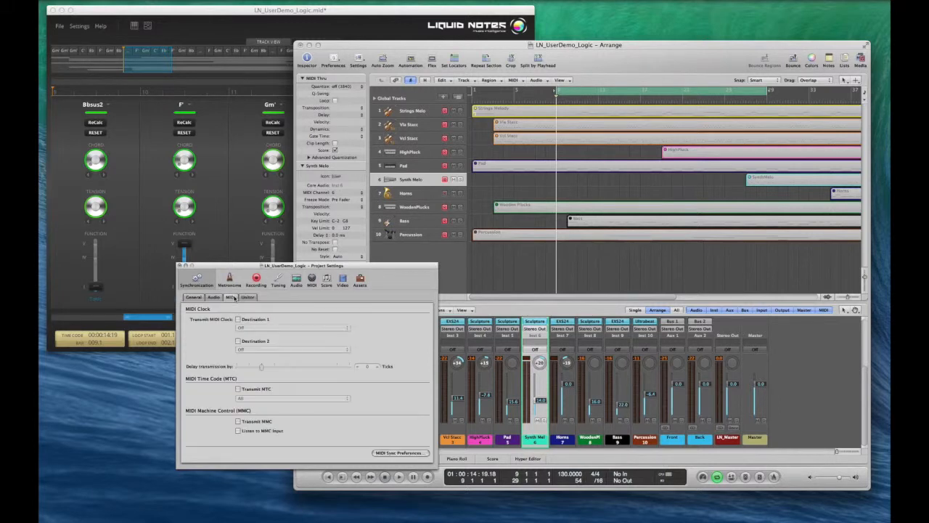
{"action": "left_click", "coordinate": [238, 319]}
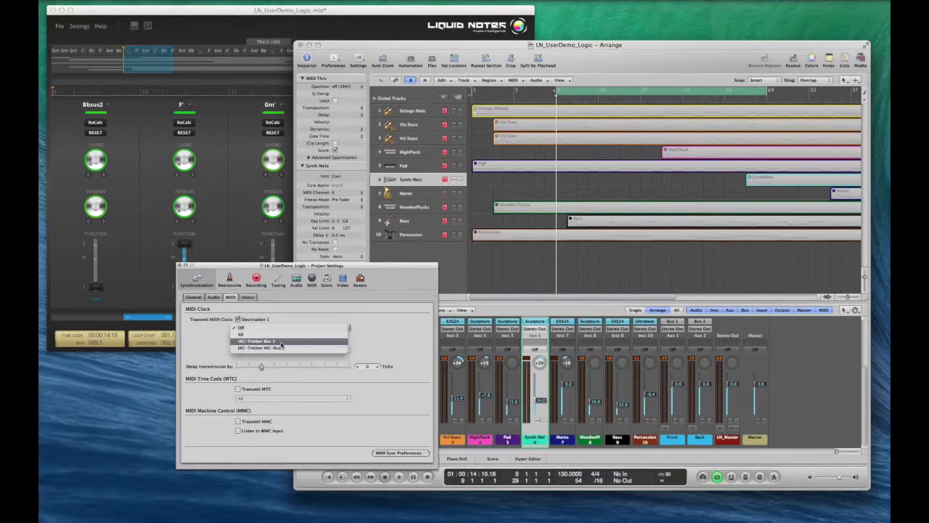
{"action": "left_click", "coordinate": [262, 340]}
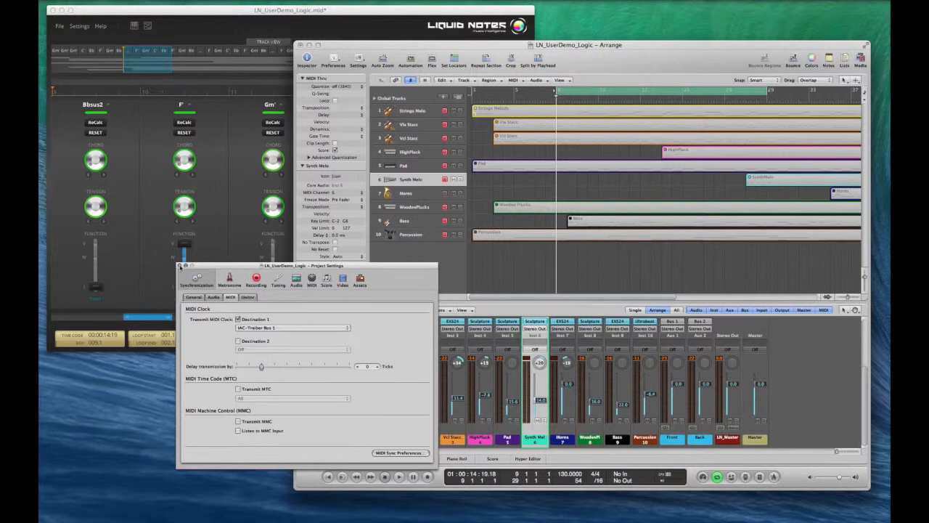
{"action": "left_click", "coordinate": [180, 268]}
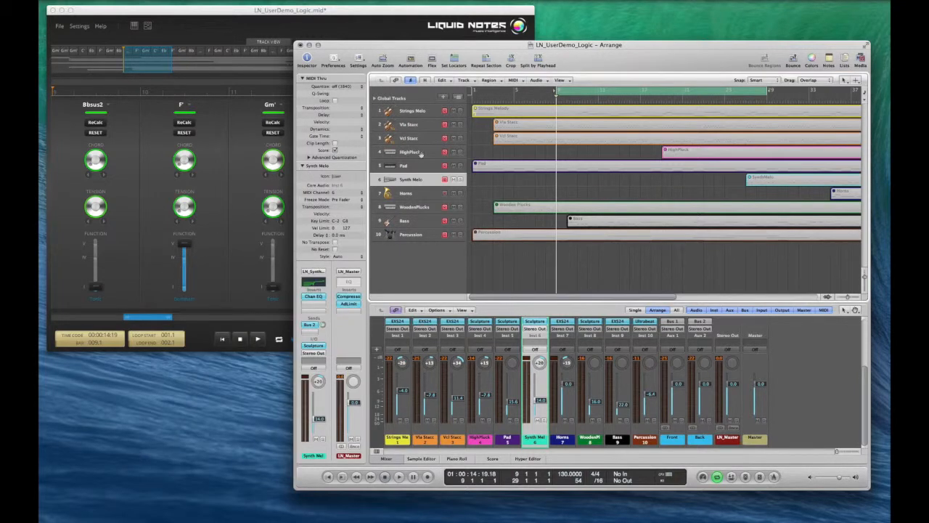